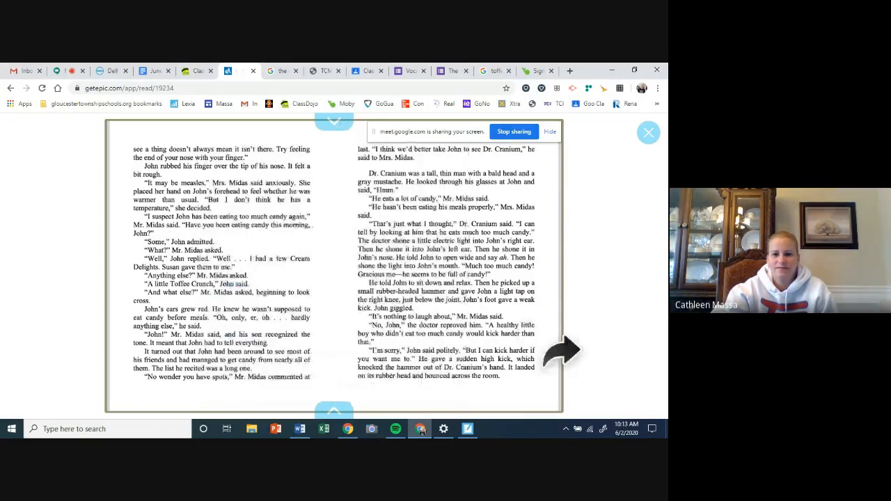
Turn the Epic book forward past Dr. Cranium examining John.
click(564, 366)
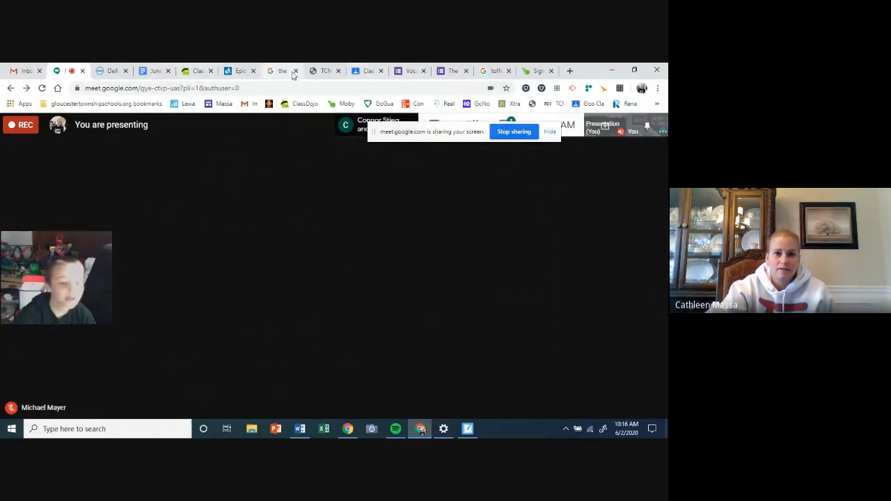
Return from the Google Meet view to the Epic chapter book.
click(240, 70)
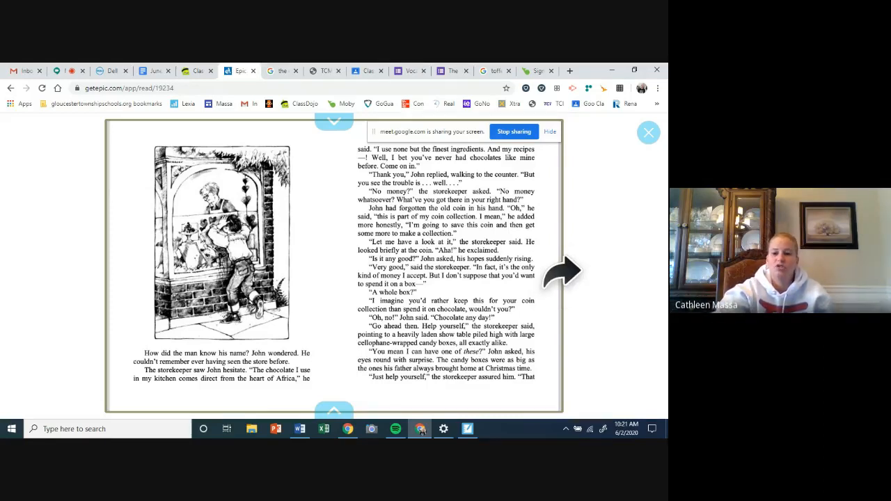
Turn two spreads forward toward John finding chocolate inside the gold ball.
click(563, 272)
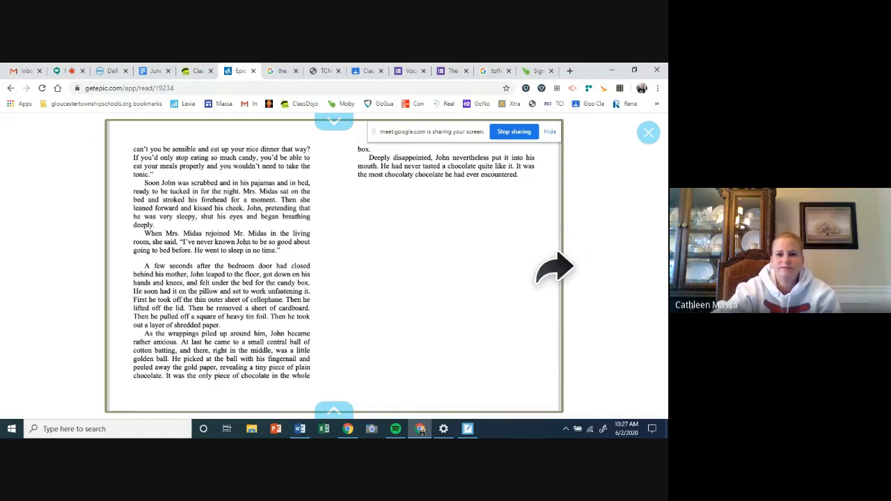
click(552, 268)
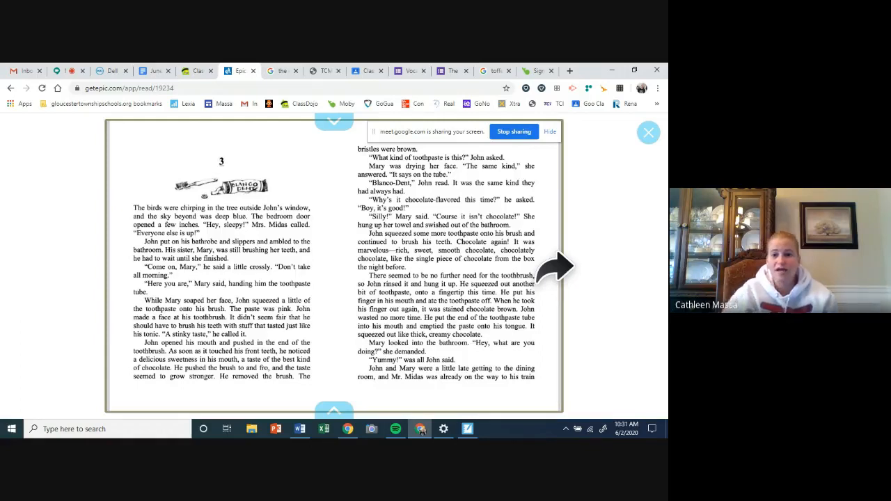
mouse_move(575, 219)
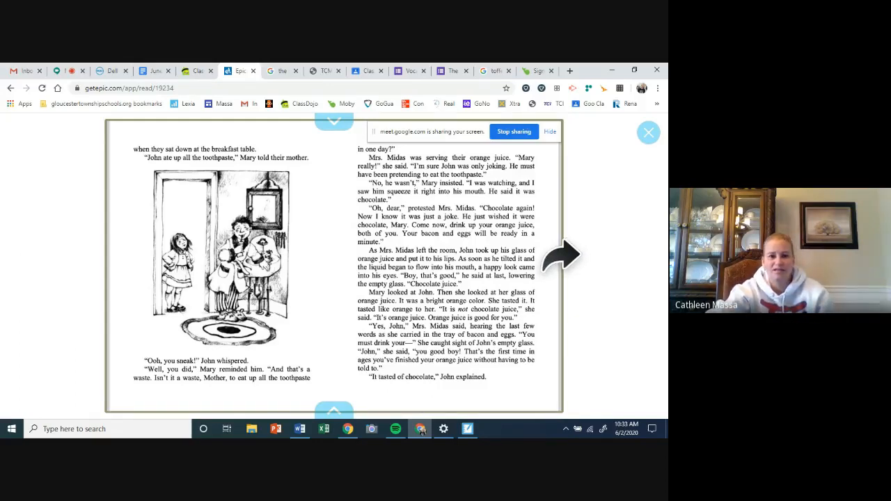
Turn to the spread where chapter 3 ends and chapter 4 begins.
click(562, 256)
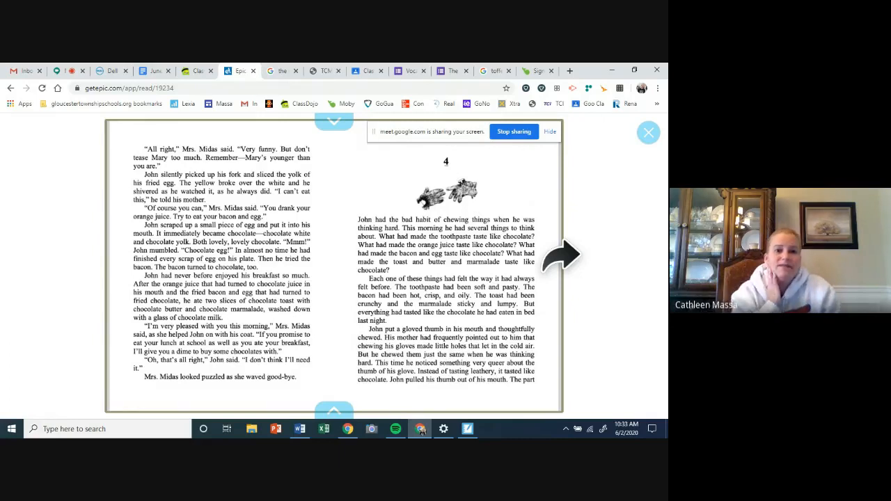